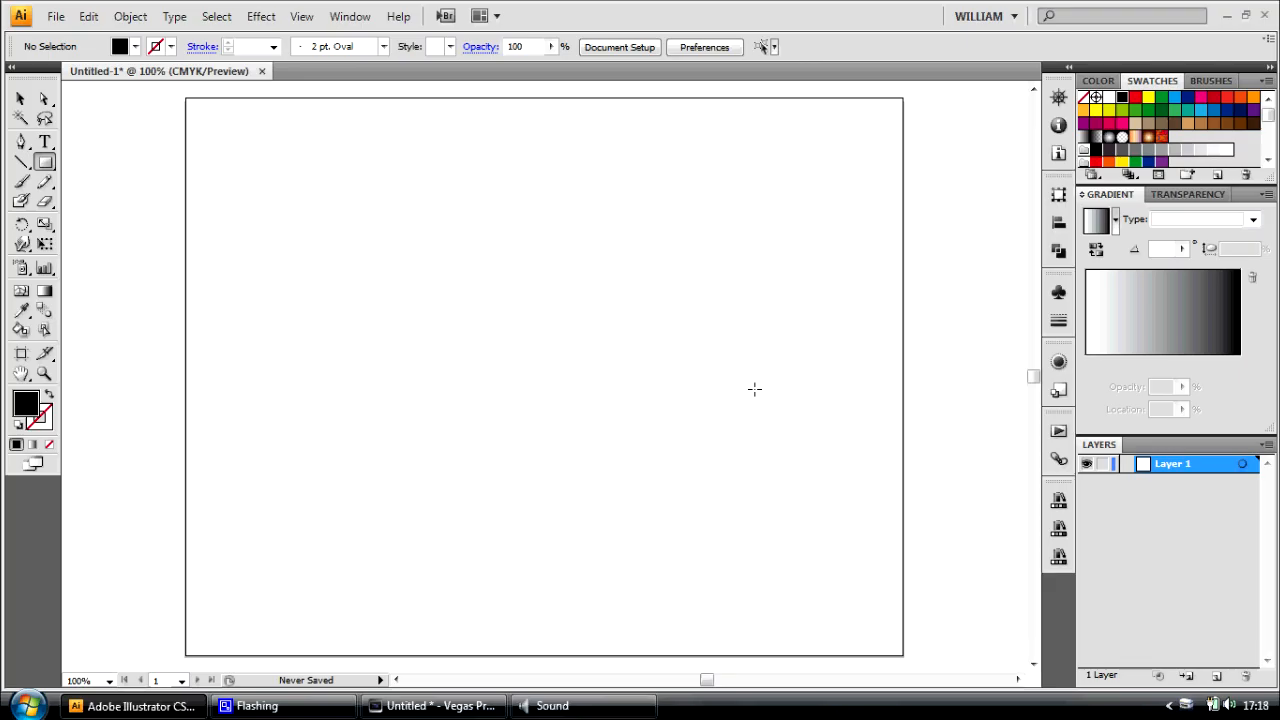
{"action": "mouse_move", "coordinate": [412, 212]}
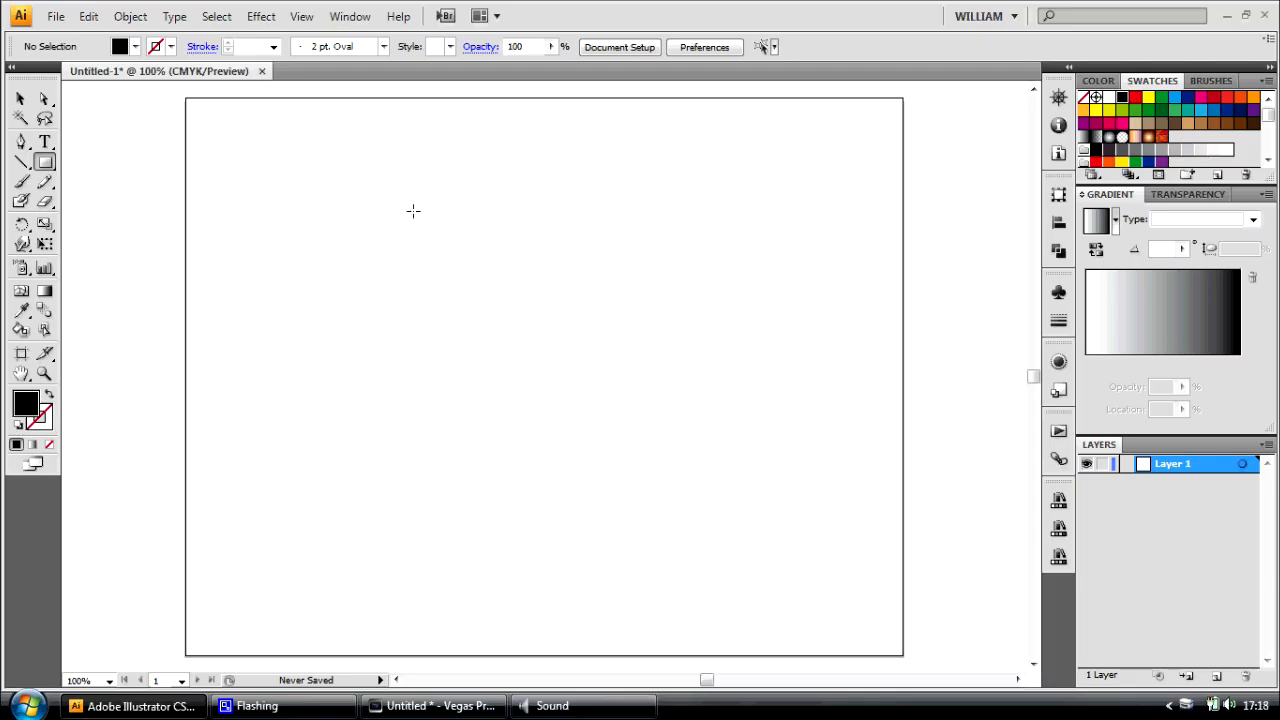
Draw a square on the artboard and fill it with the red-to-black linear gradient.
{"action": "left_click_drag", "start_coordinate": [412, 212], "coordinate": [640, 428]}
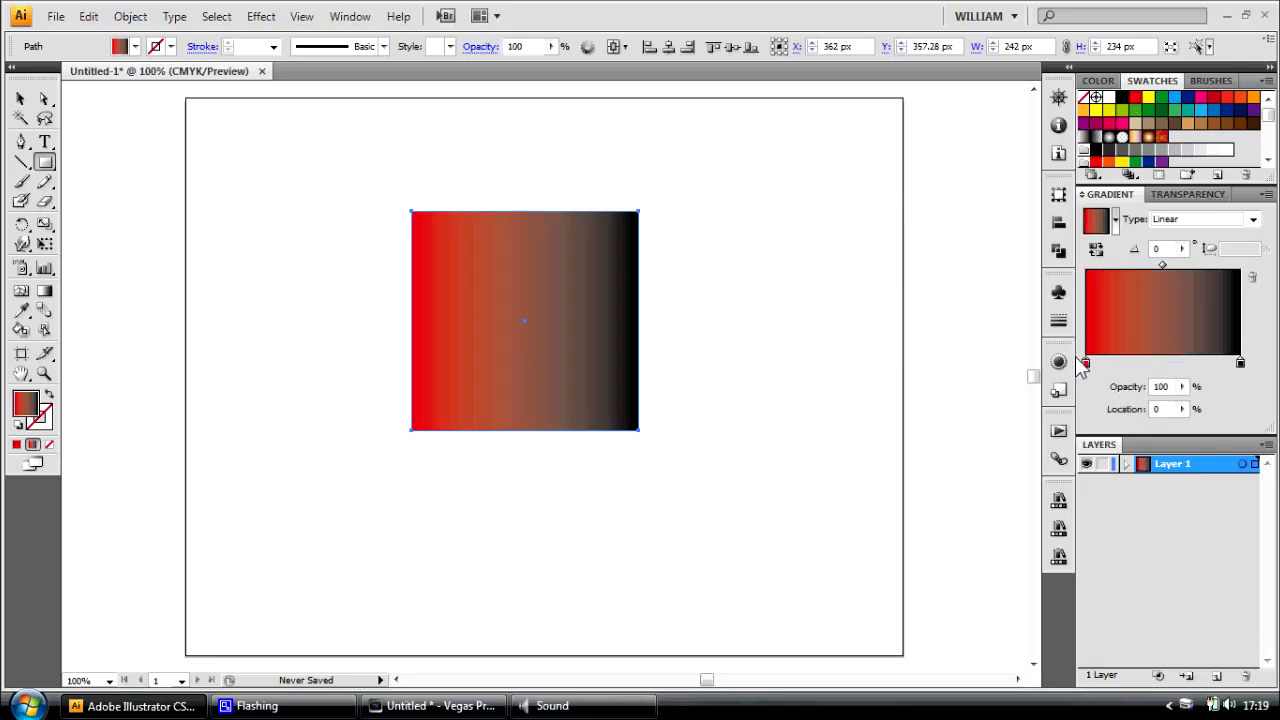
{"action": "mouse_move", "coordinate": [560, 322]}
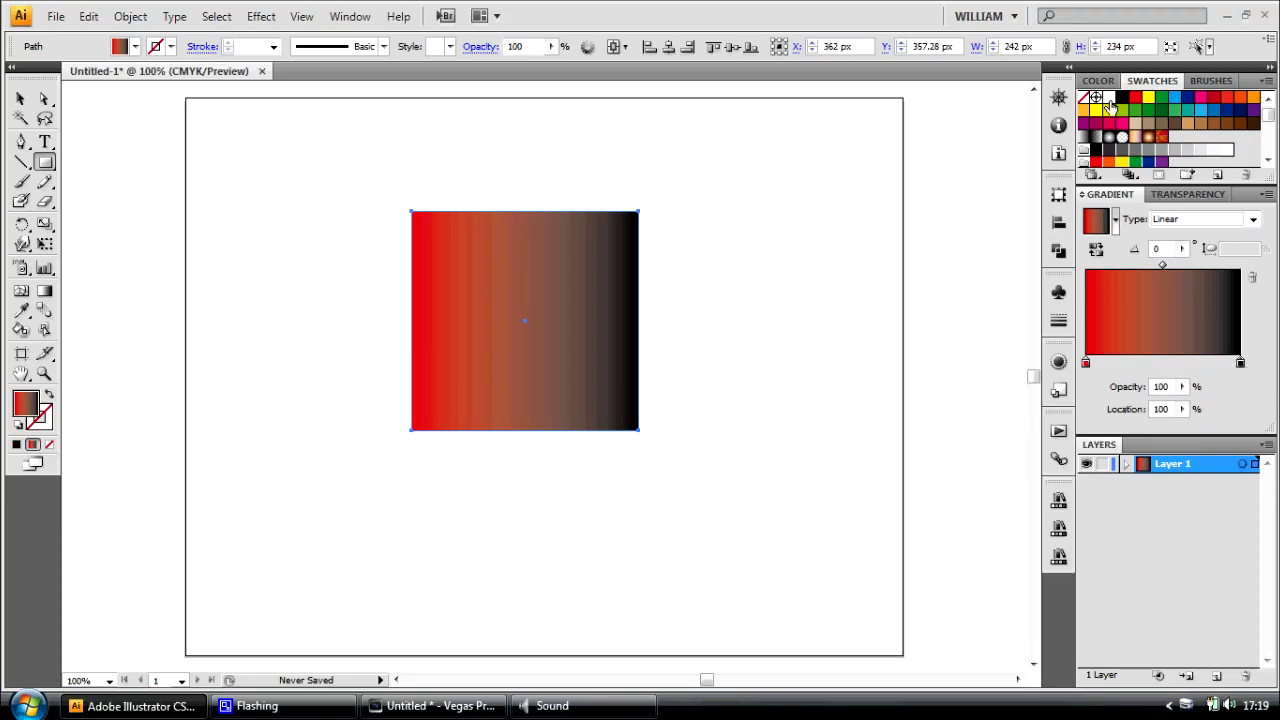
Match the black stop to the red's values (M 100, Y 100, K 100) to remove the grey band.
{"action": "left_click", "coordinate": [1096, 80]}
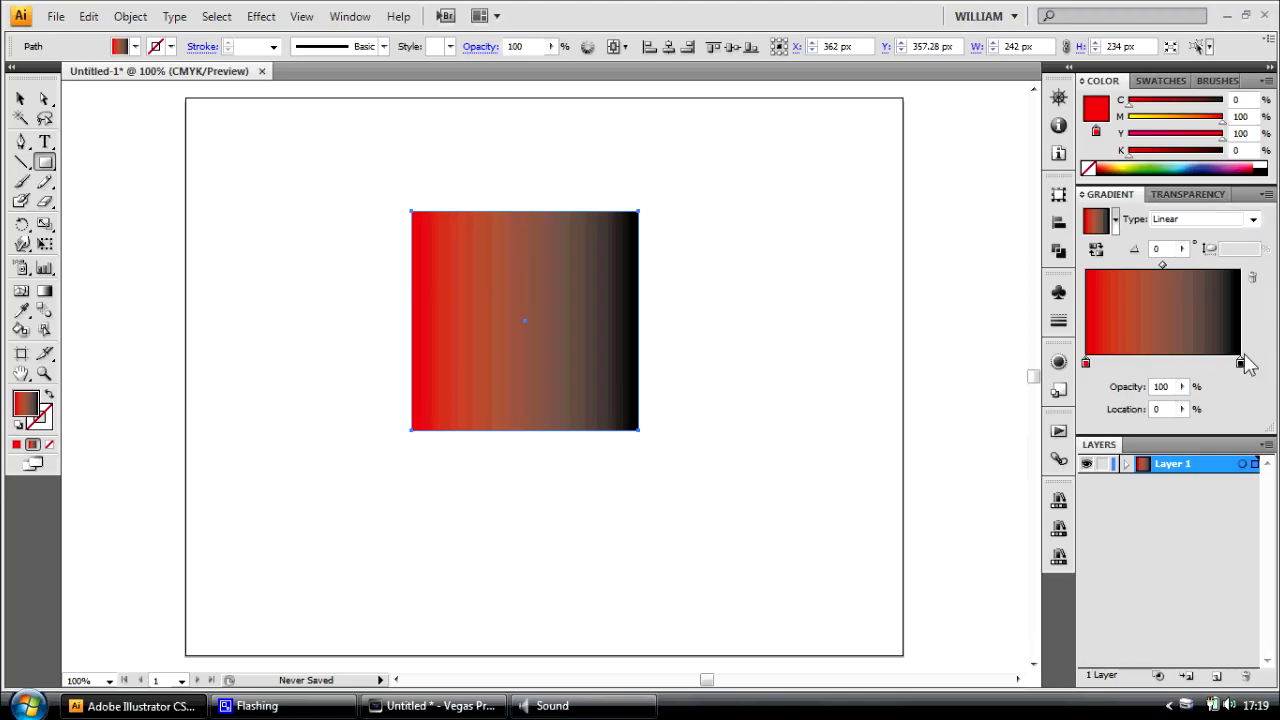
{"action": "left_click", "coordinate": [1238, 364]}
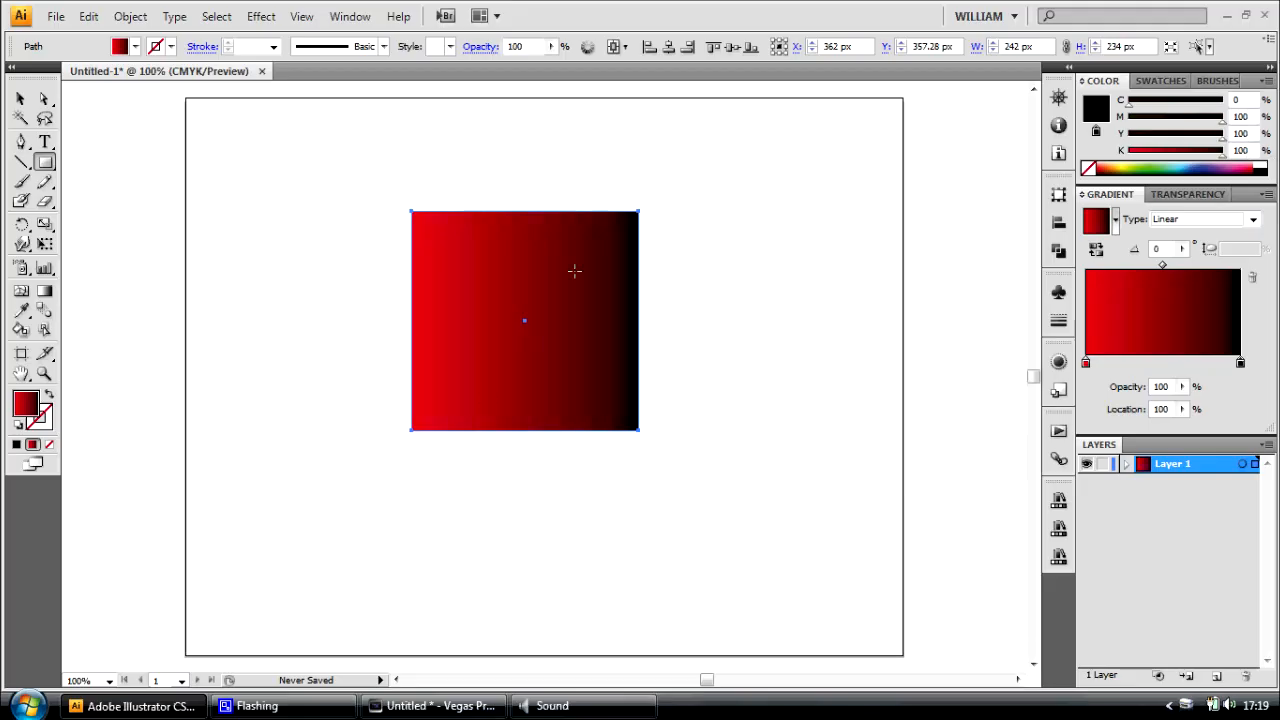
{"action": "mouse_move", "coordinate": [568, 218]}
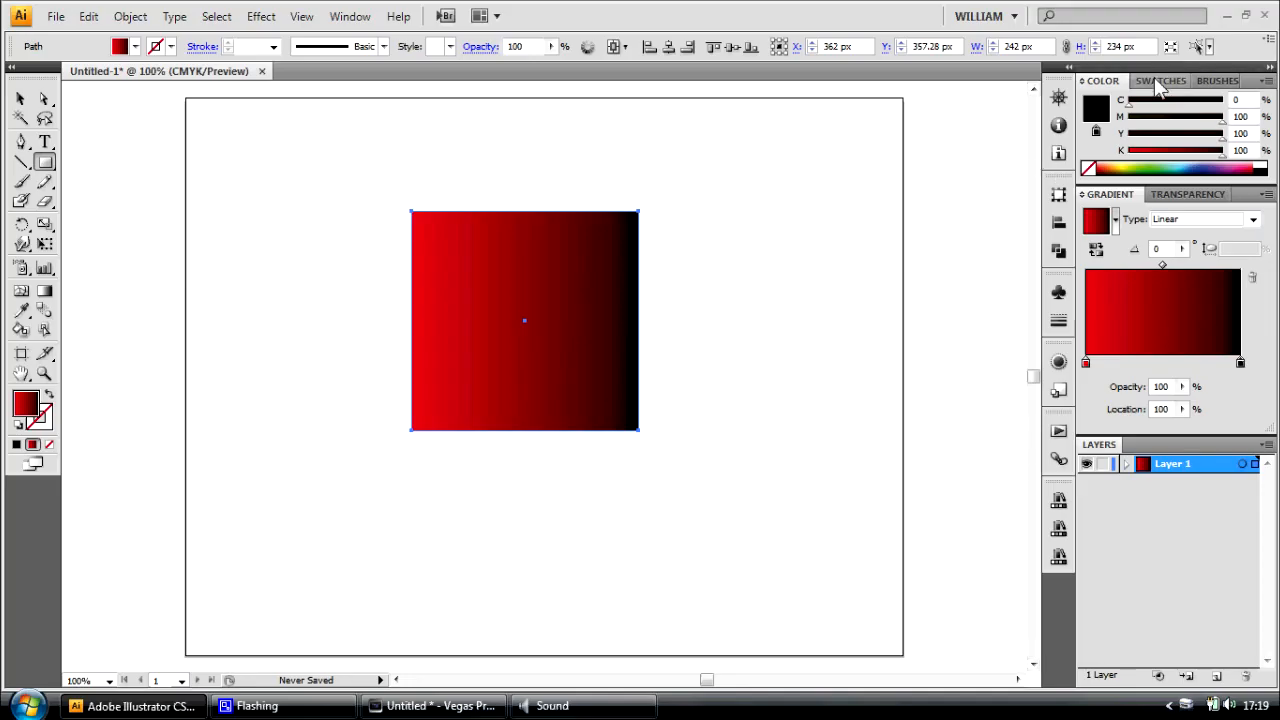
Start the gradient from a lime green swatch and give the black stop C 50, Y 100, K 100.
{"action": "left_click", "coordinate": [1152, 80]}
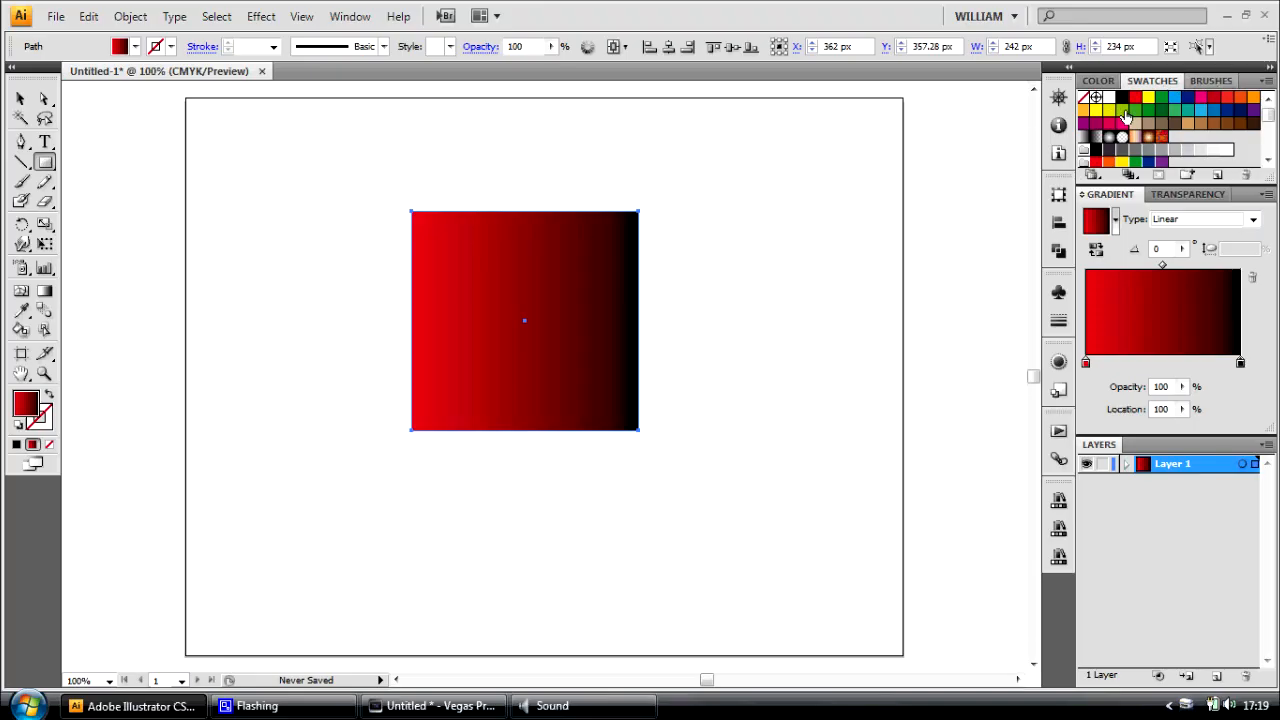
{"action": "left_click", "coordinate": [1086, 362]}
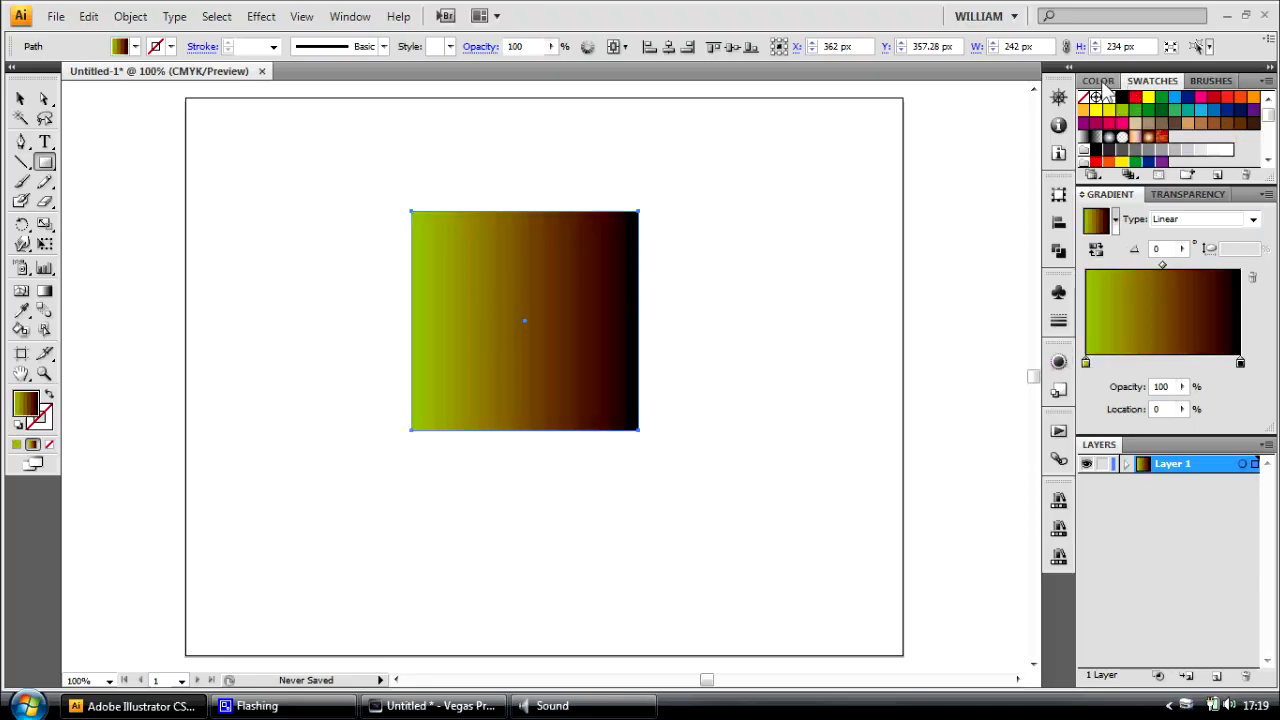
{"action": "left_click", "coordinate": [1098, 80]}
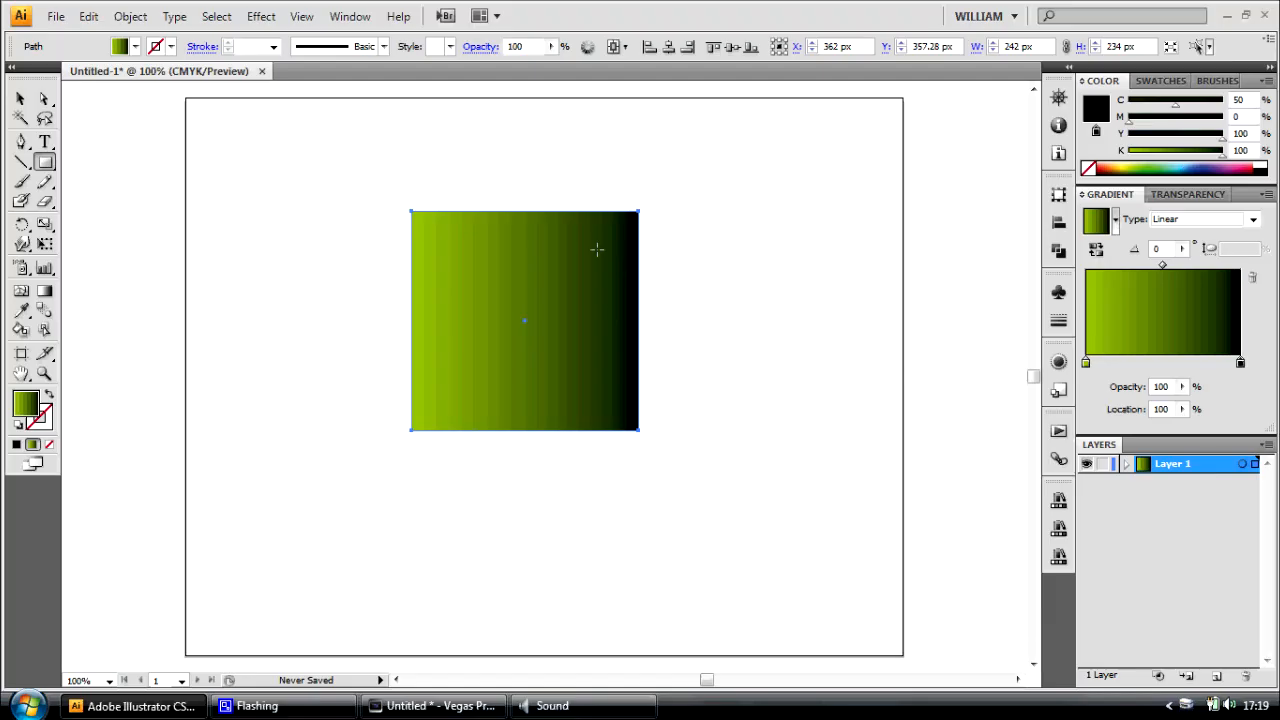
{"action": "mouse_move", "coordinate": [596, 610]}
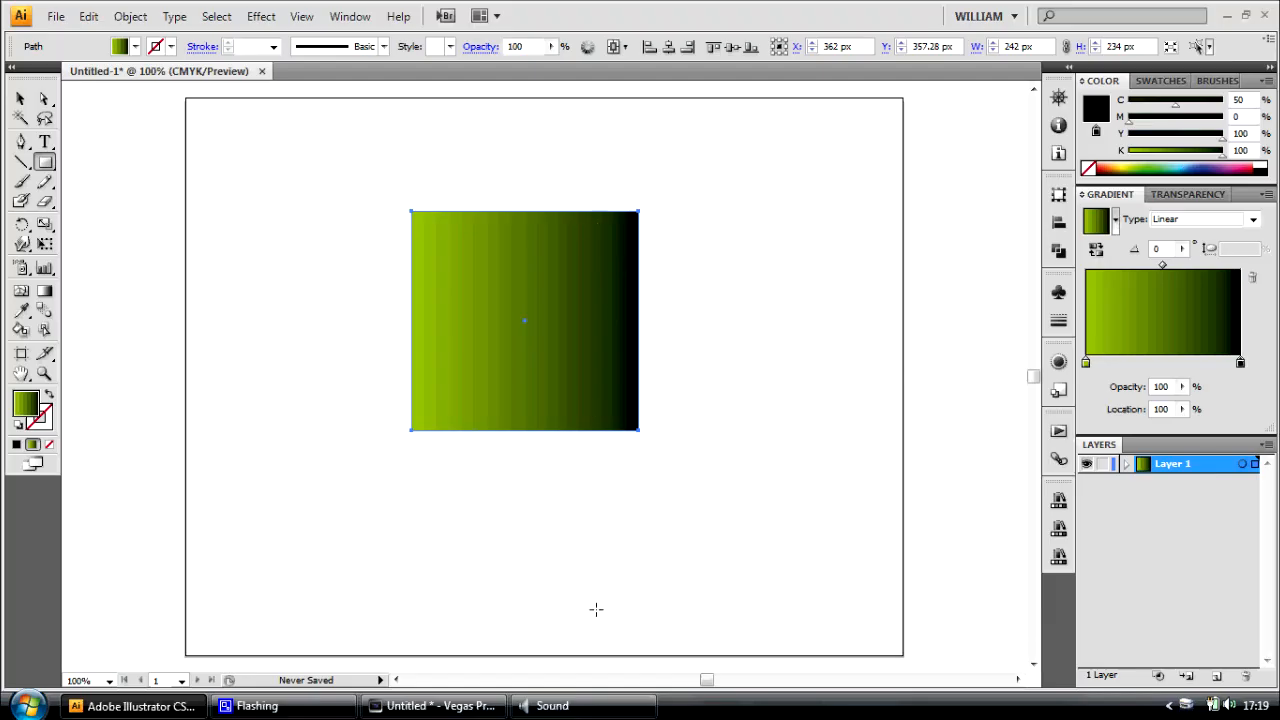